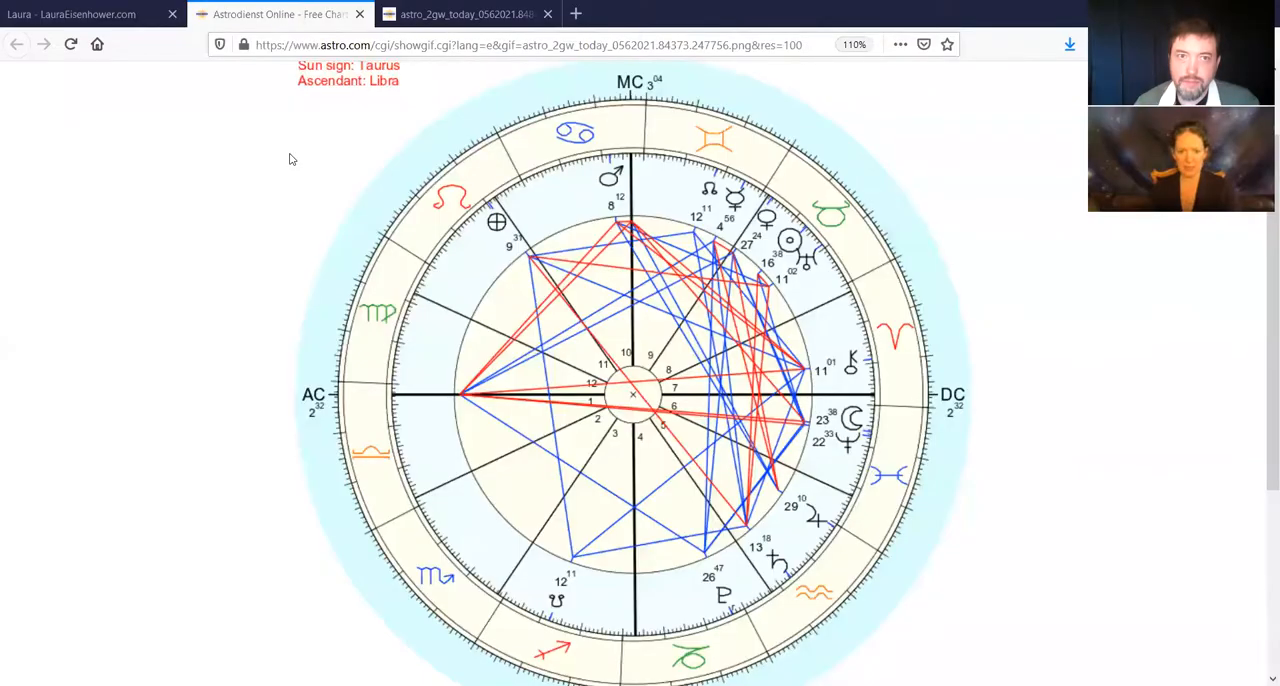
mouse_move(181, 188)
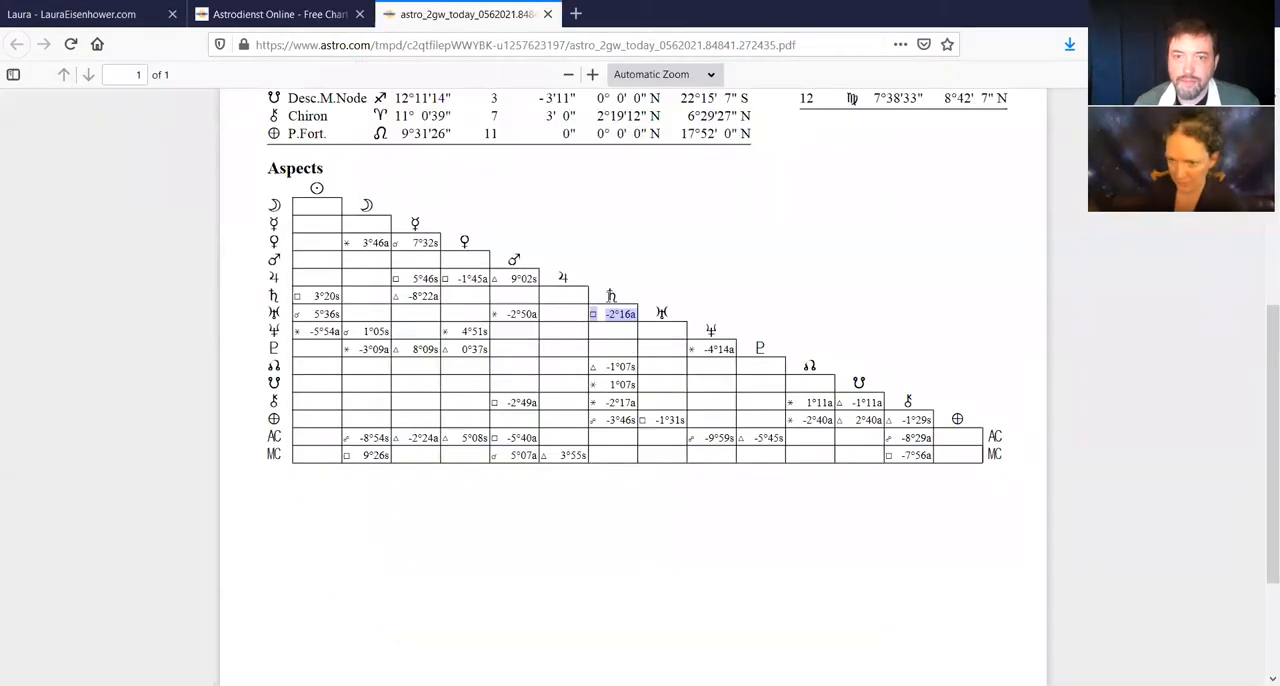
scroll(up, 3)
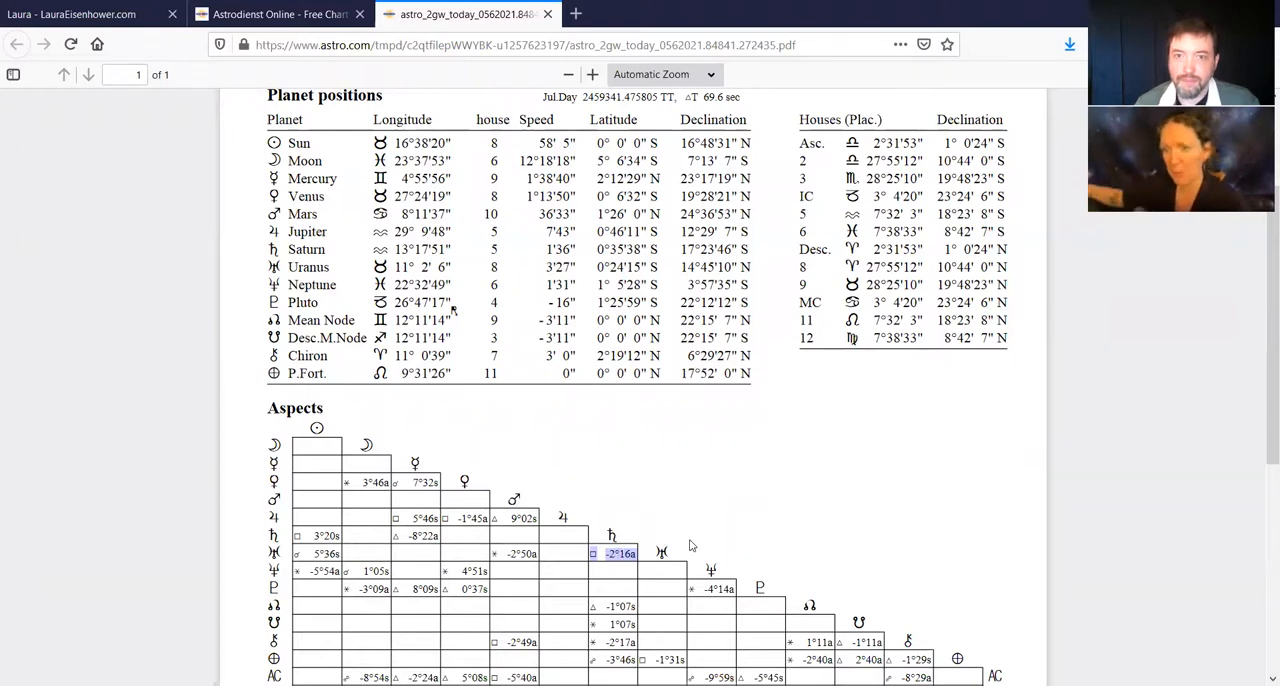
scroll(down, 3)
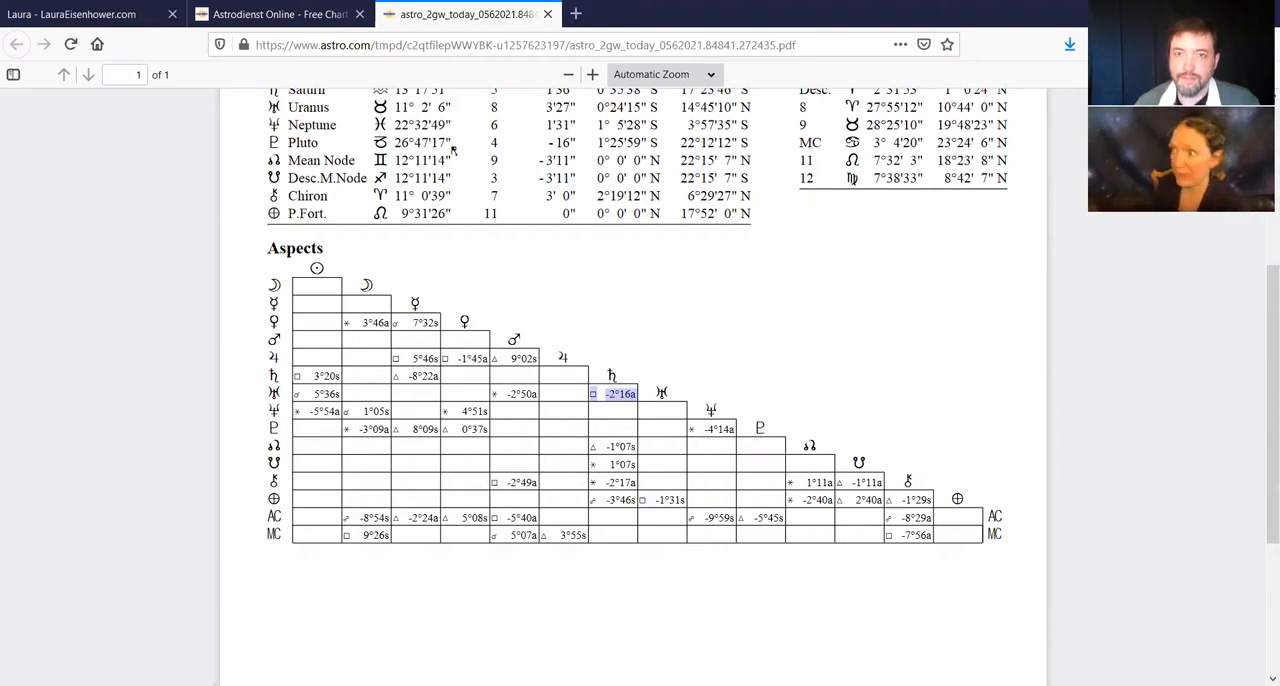
mouse_move(775, 110)
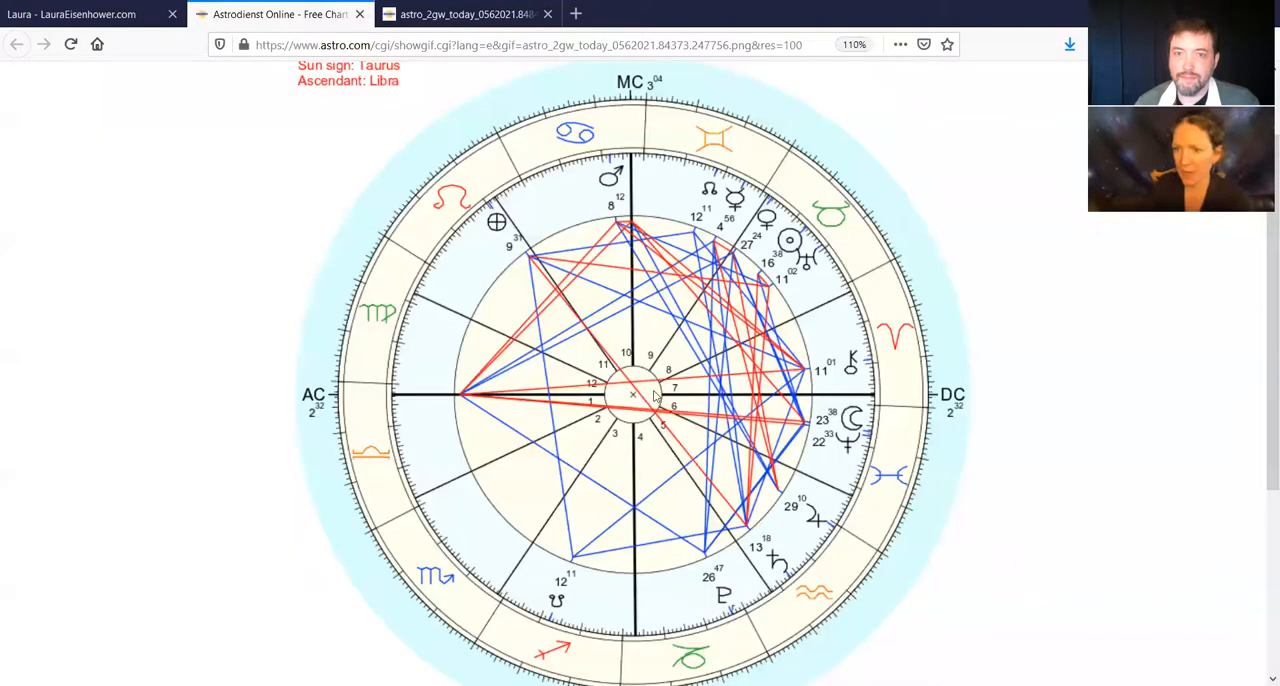
mouse_move(868, 323)
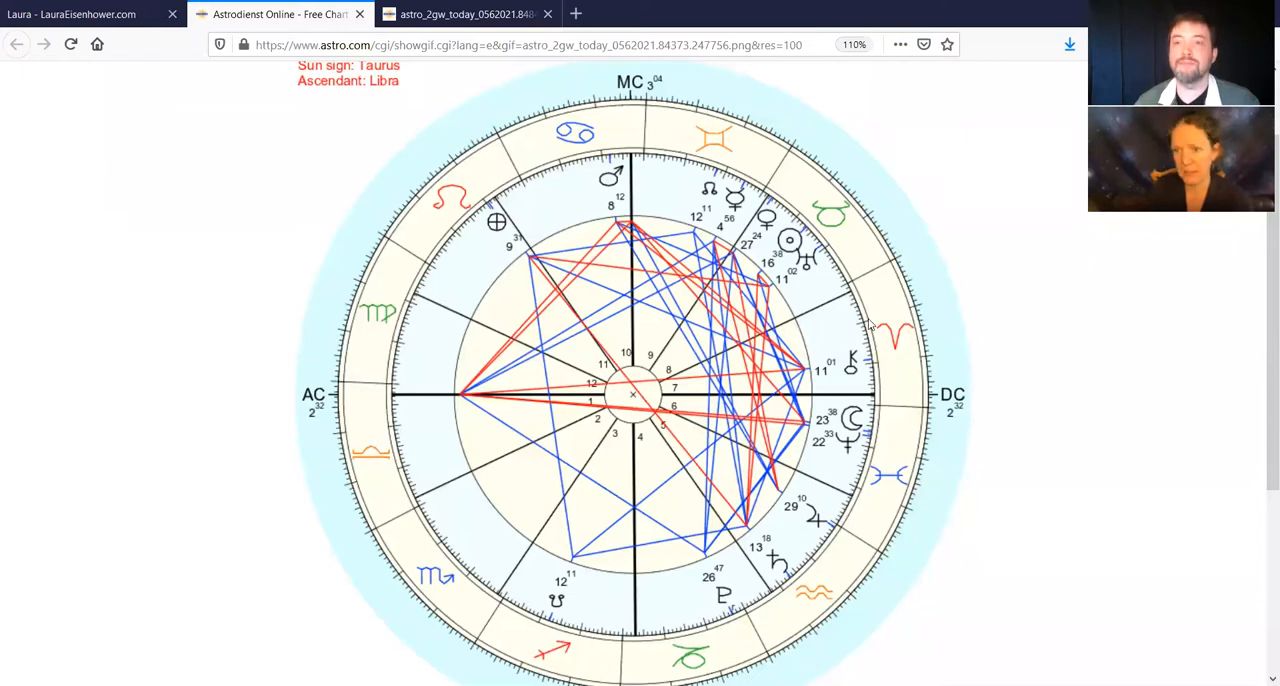